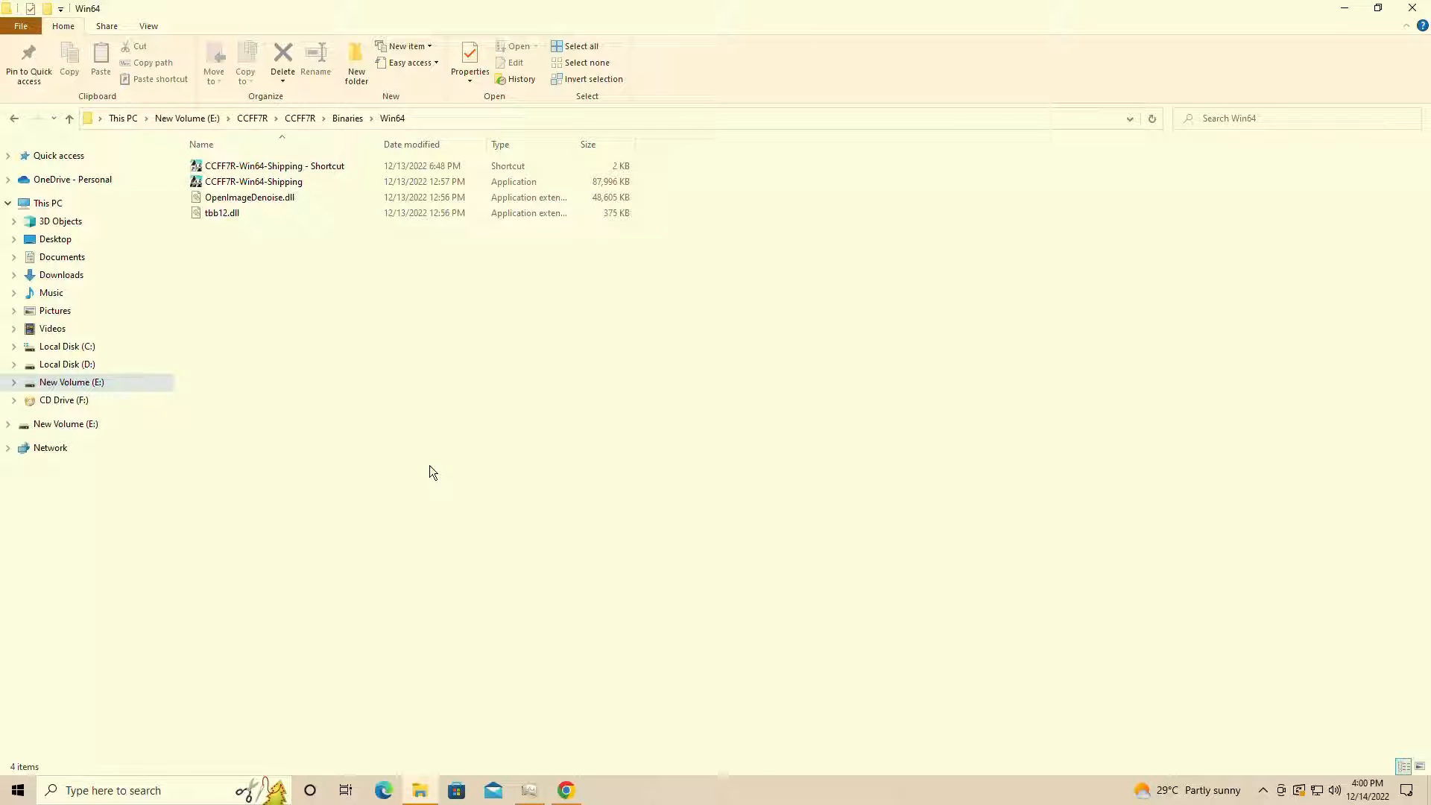
mouse_move(166, 370)
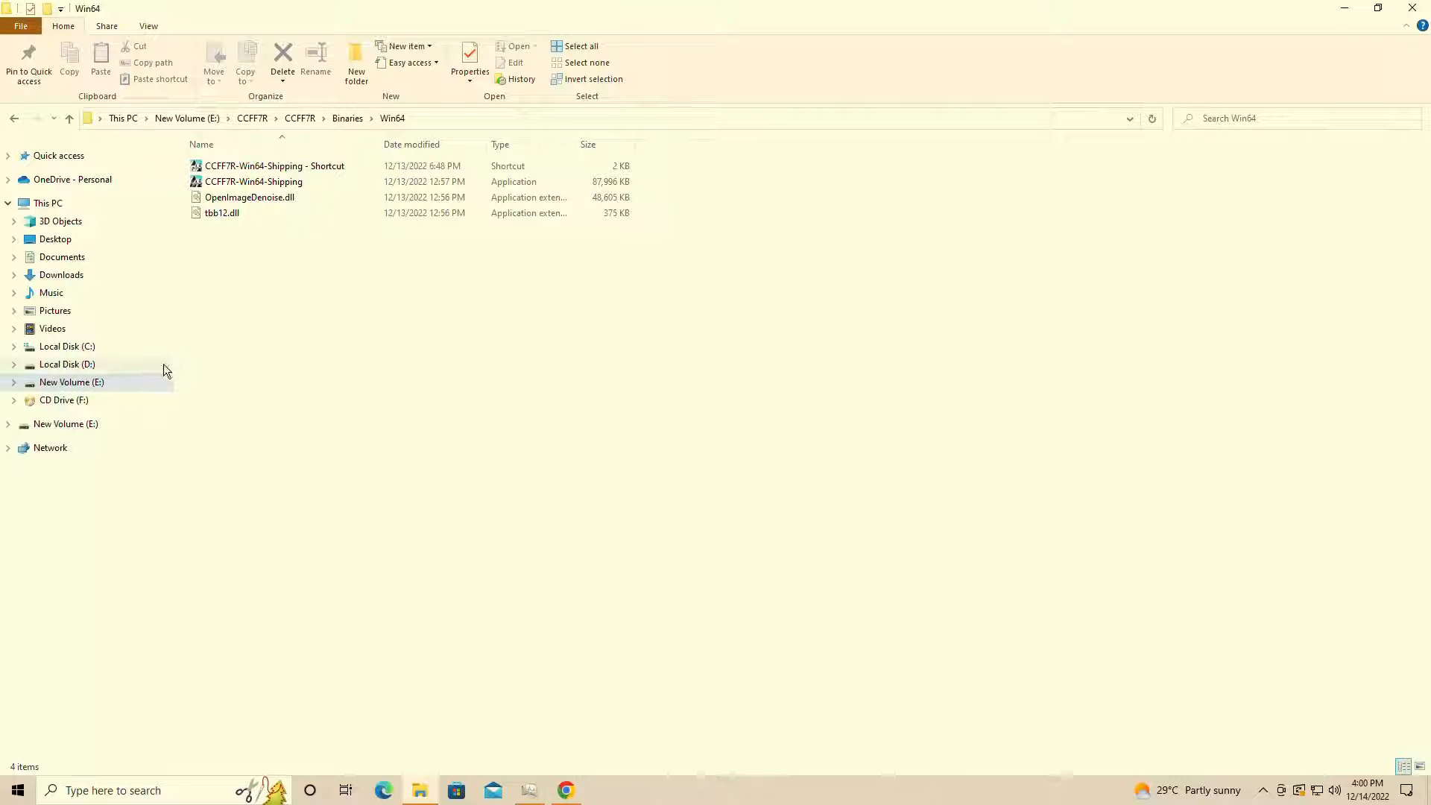
Step: Browse from drive C through the user's AppData\Local\CCFF7R to the WindowsNoEditor config folder
click(67, 346)
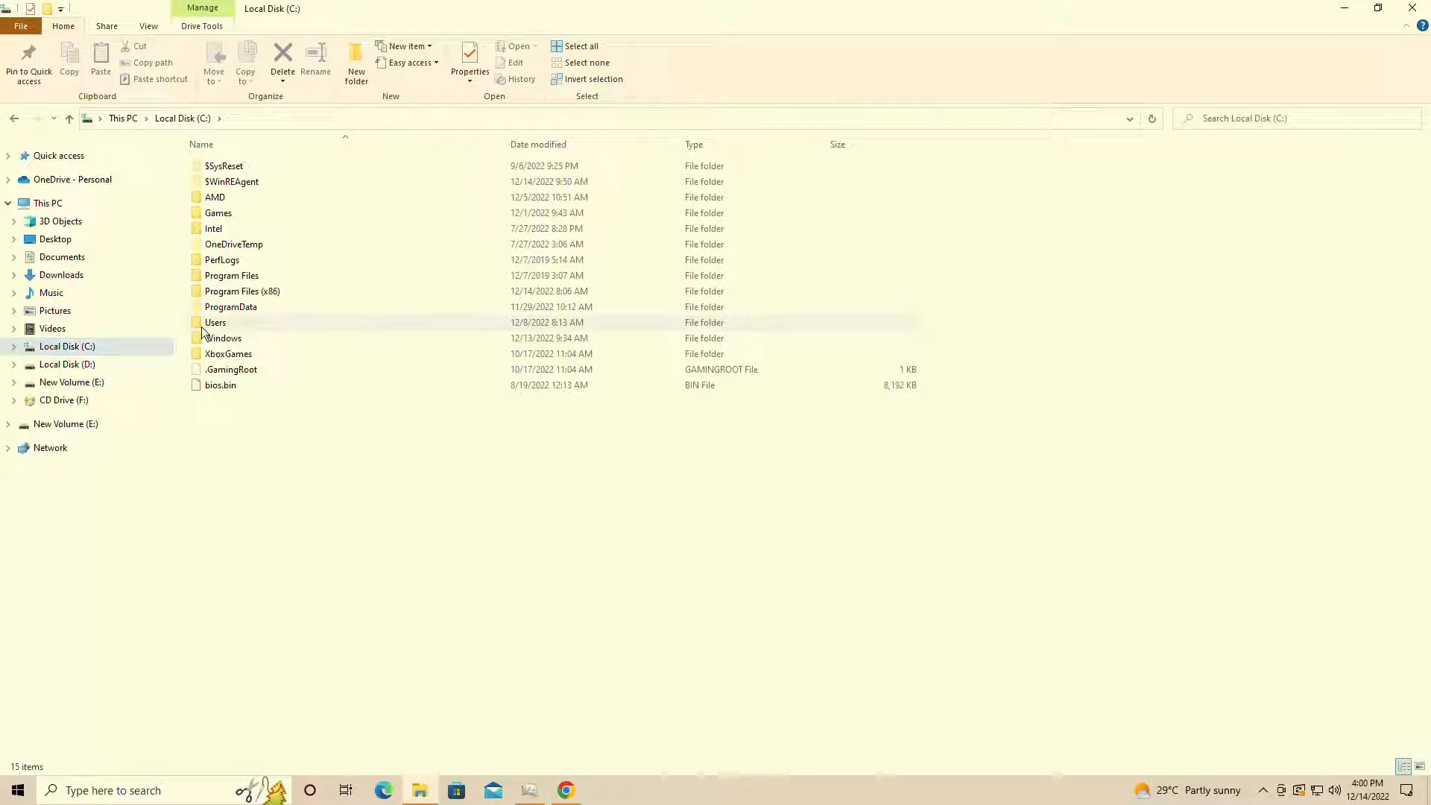
double_click(215, 322)
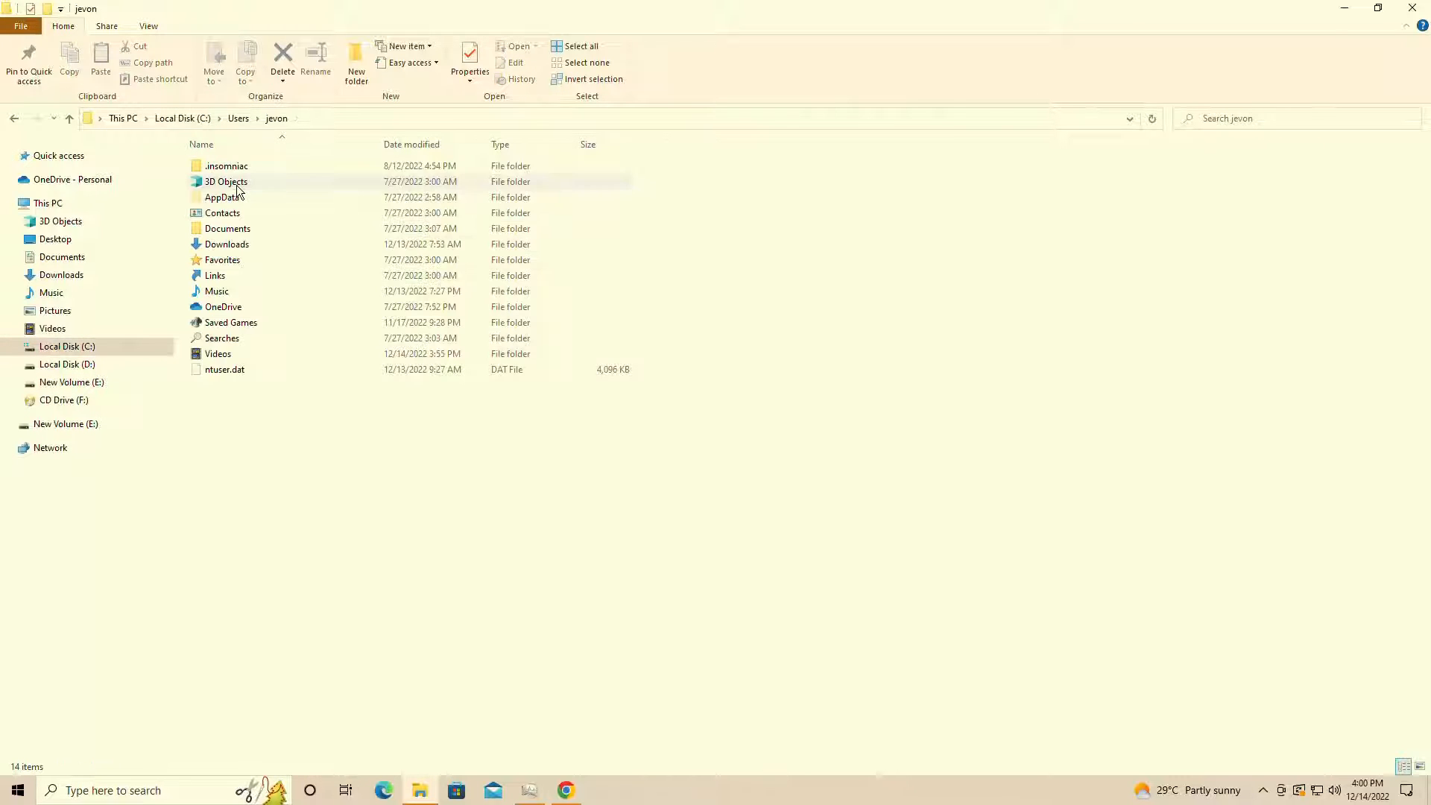
double_click(223, 197)
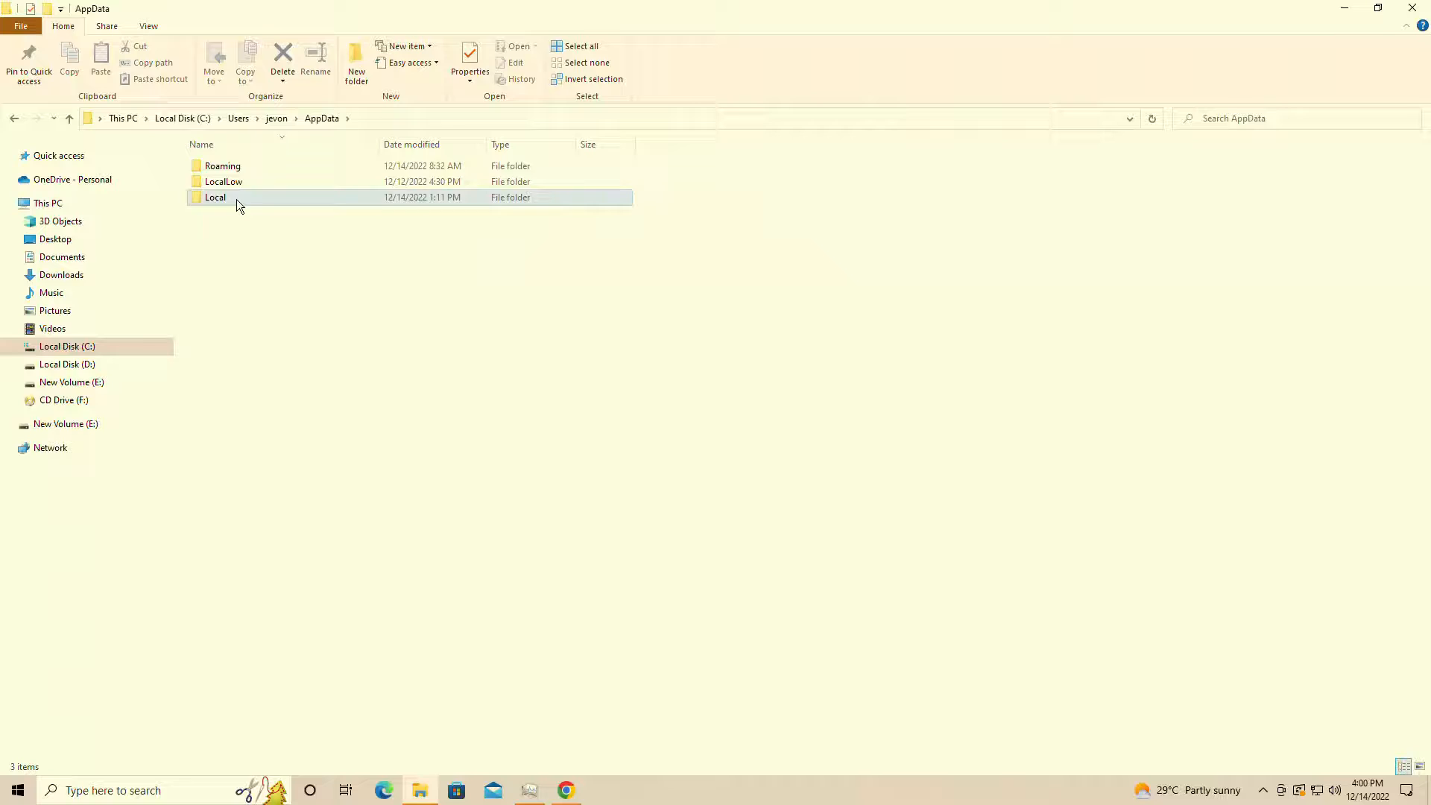
double_click(216, 197)
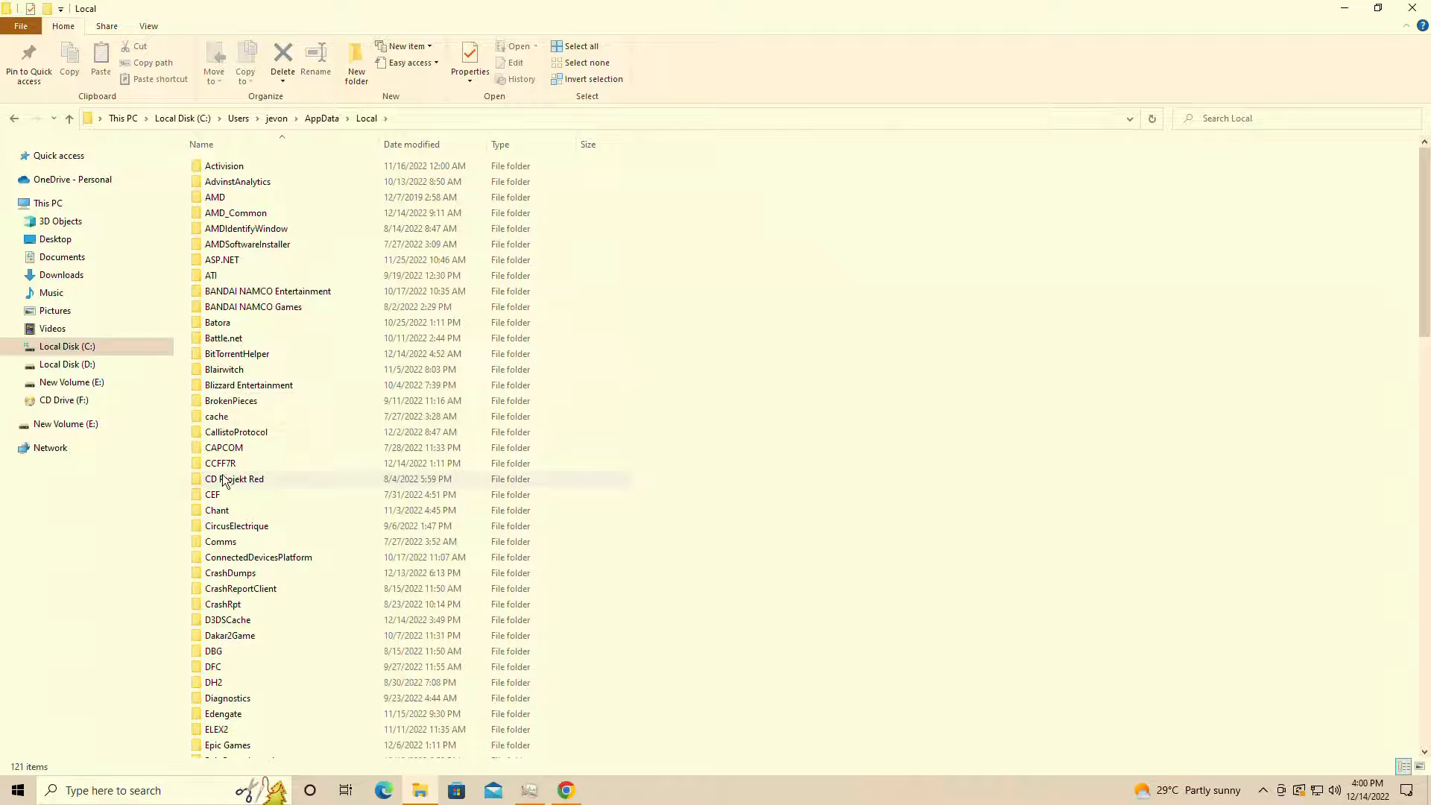
double_click(220, 463)
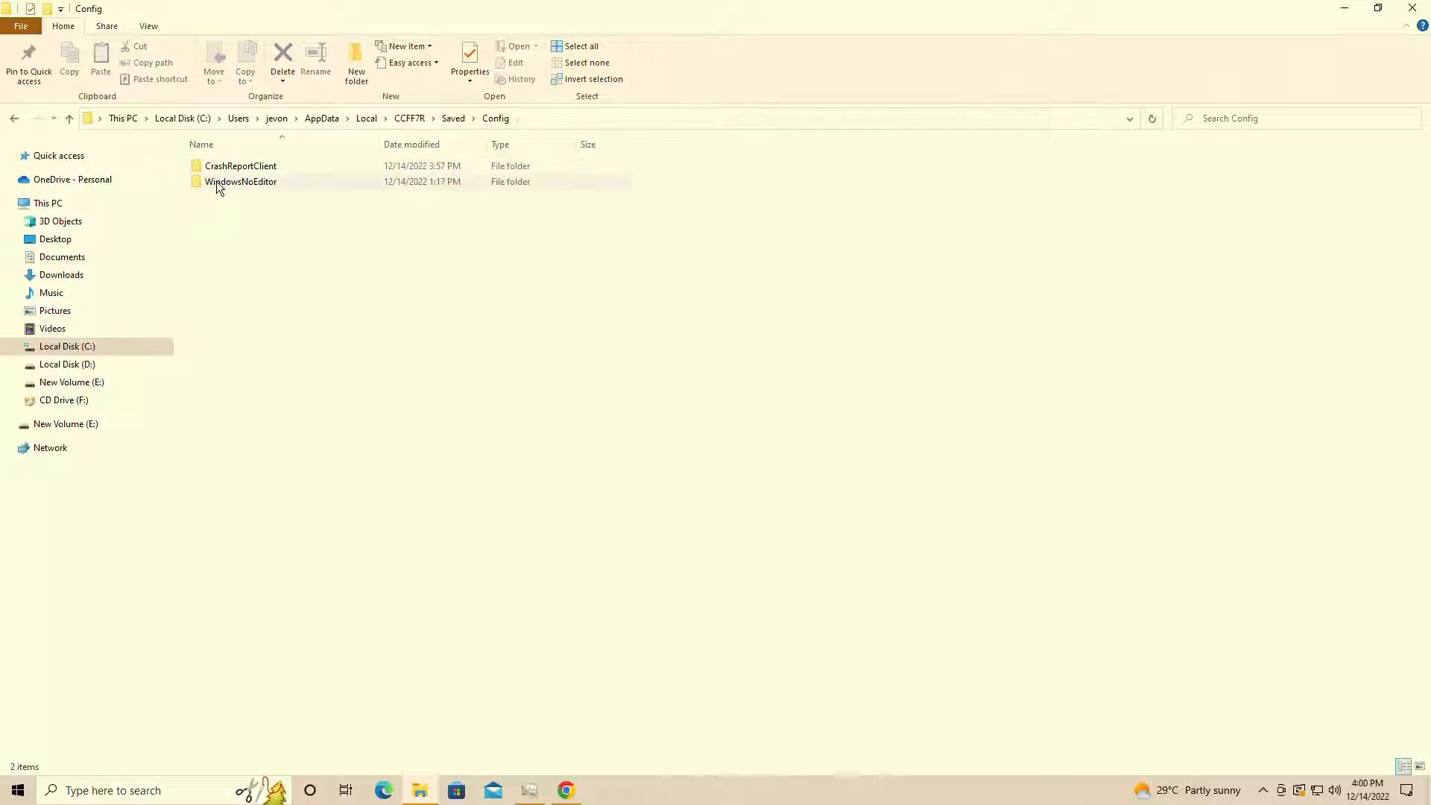
double_click(242, 181)
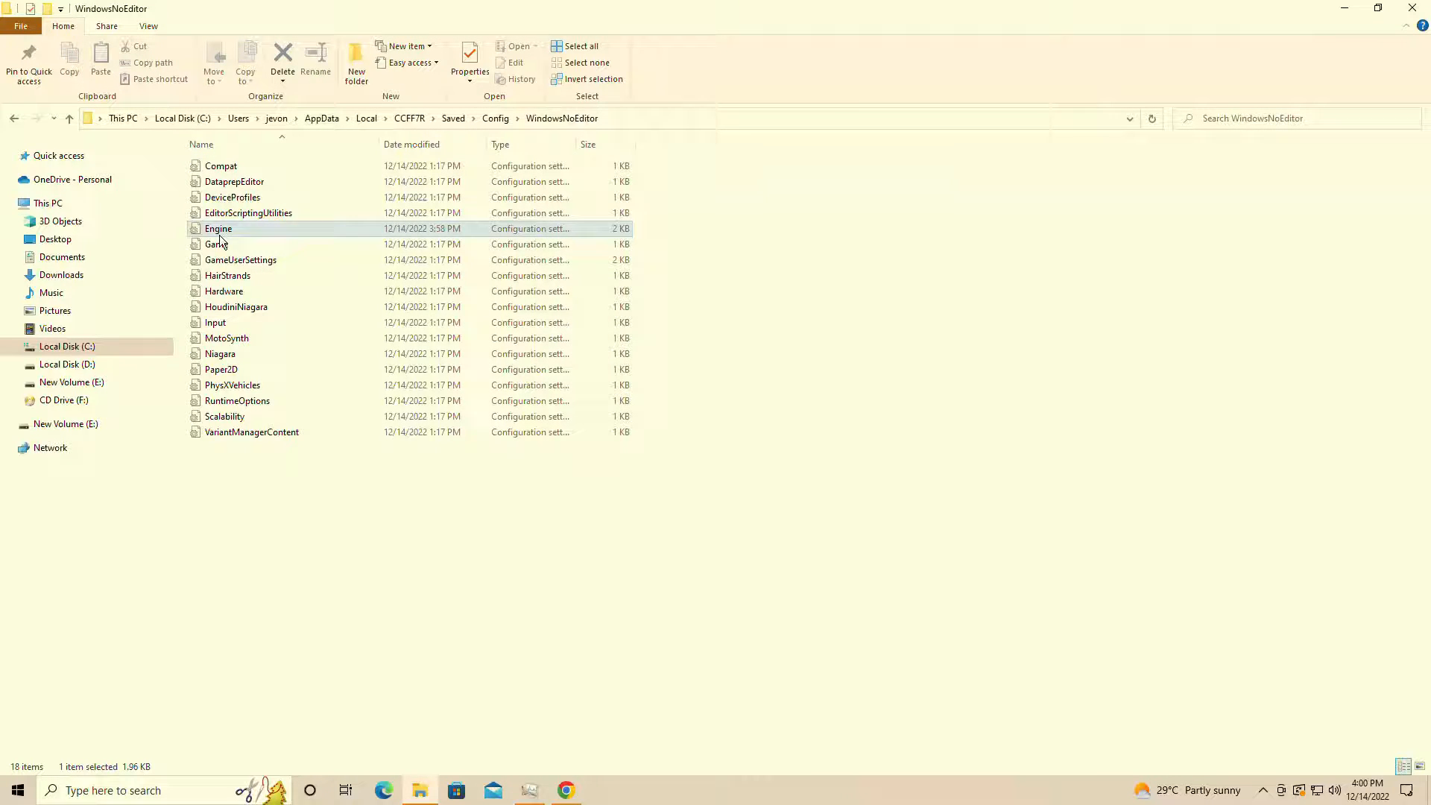
Step: Open Engine.ini in Notepad and scroll down to its [SystemSettings] block
double_click(218, 228)
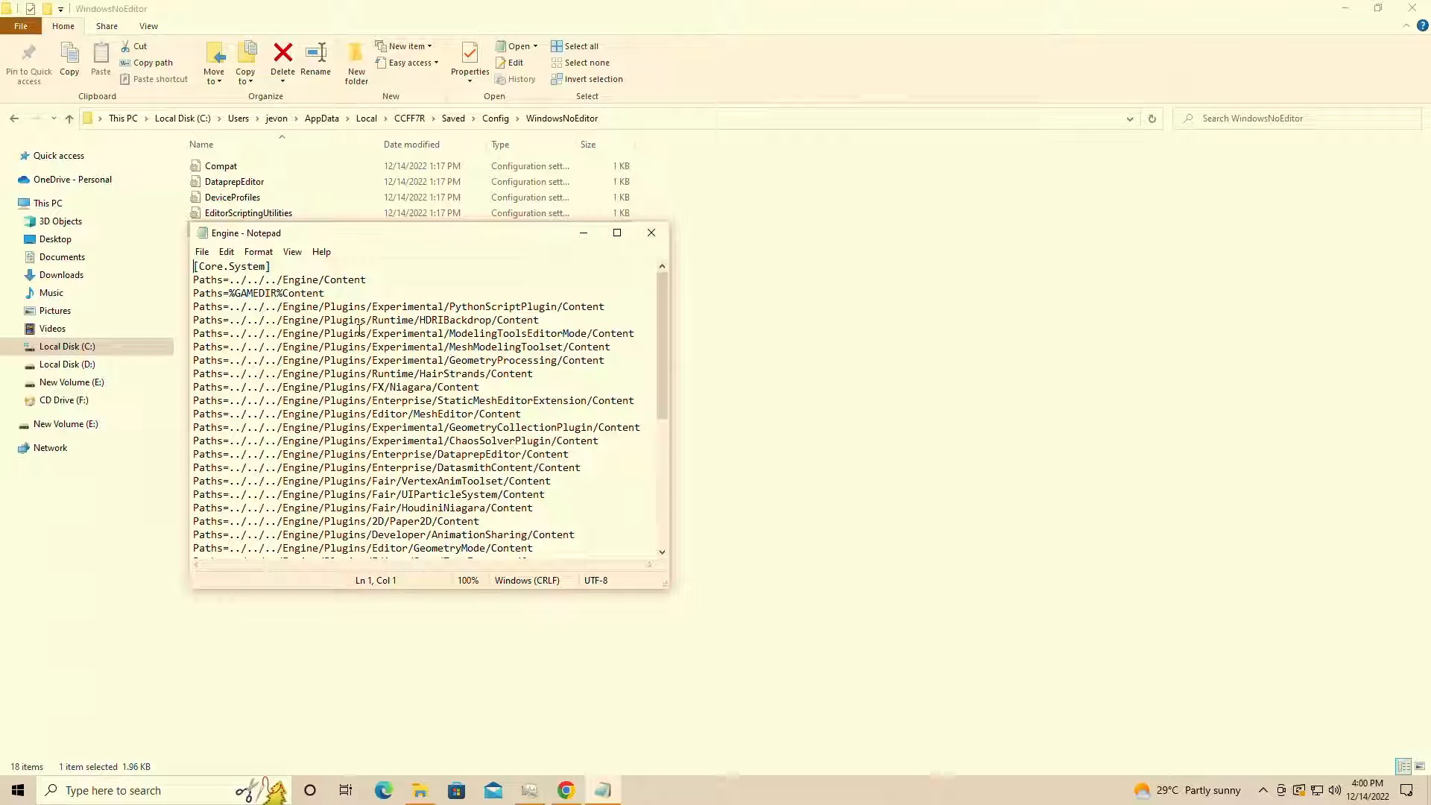
scroll(down, 3)
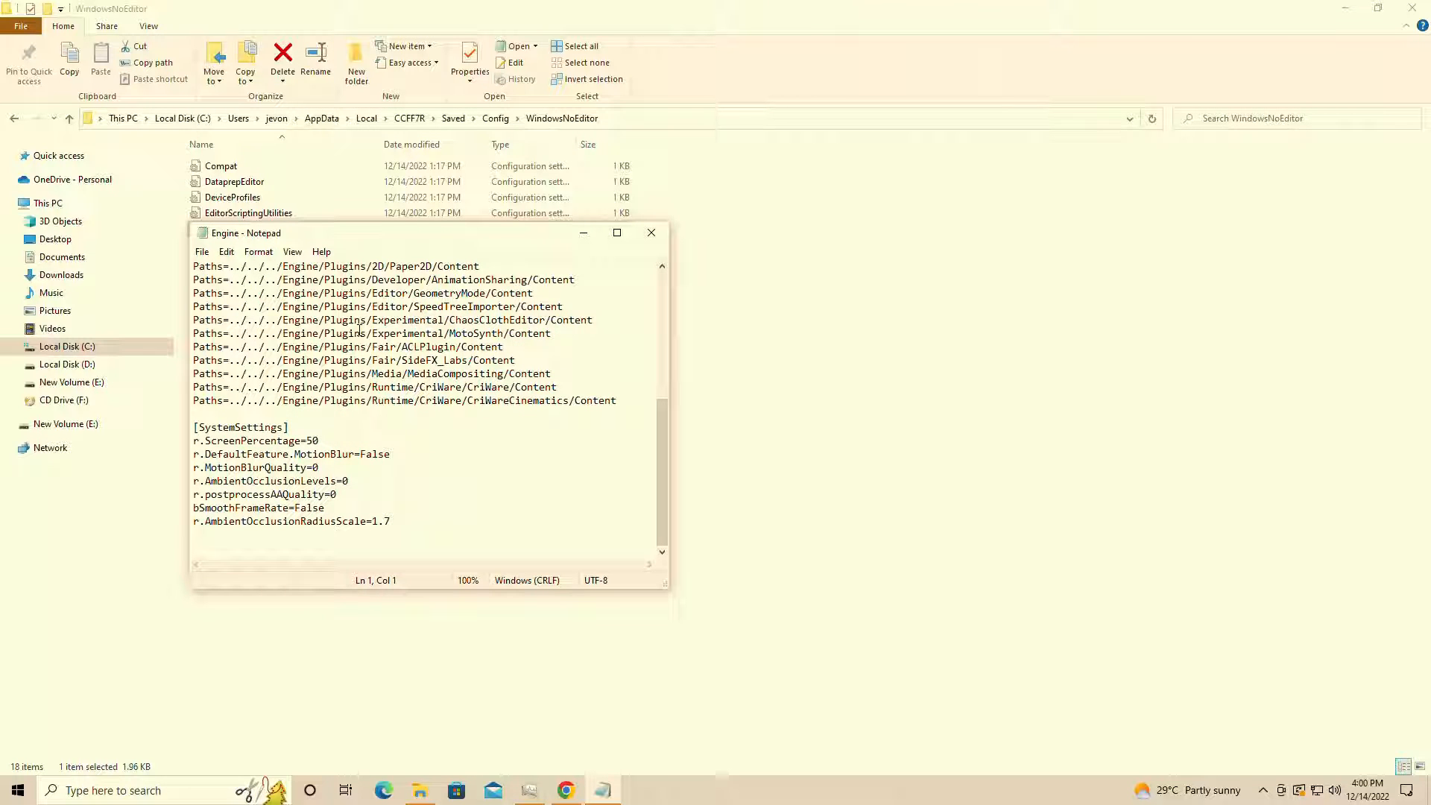
Step: Review the SystemSettings lines, including motion blur, then show gameplay with the FPS overlay
click(241, 427)
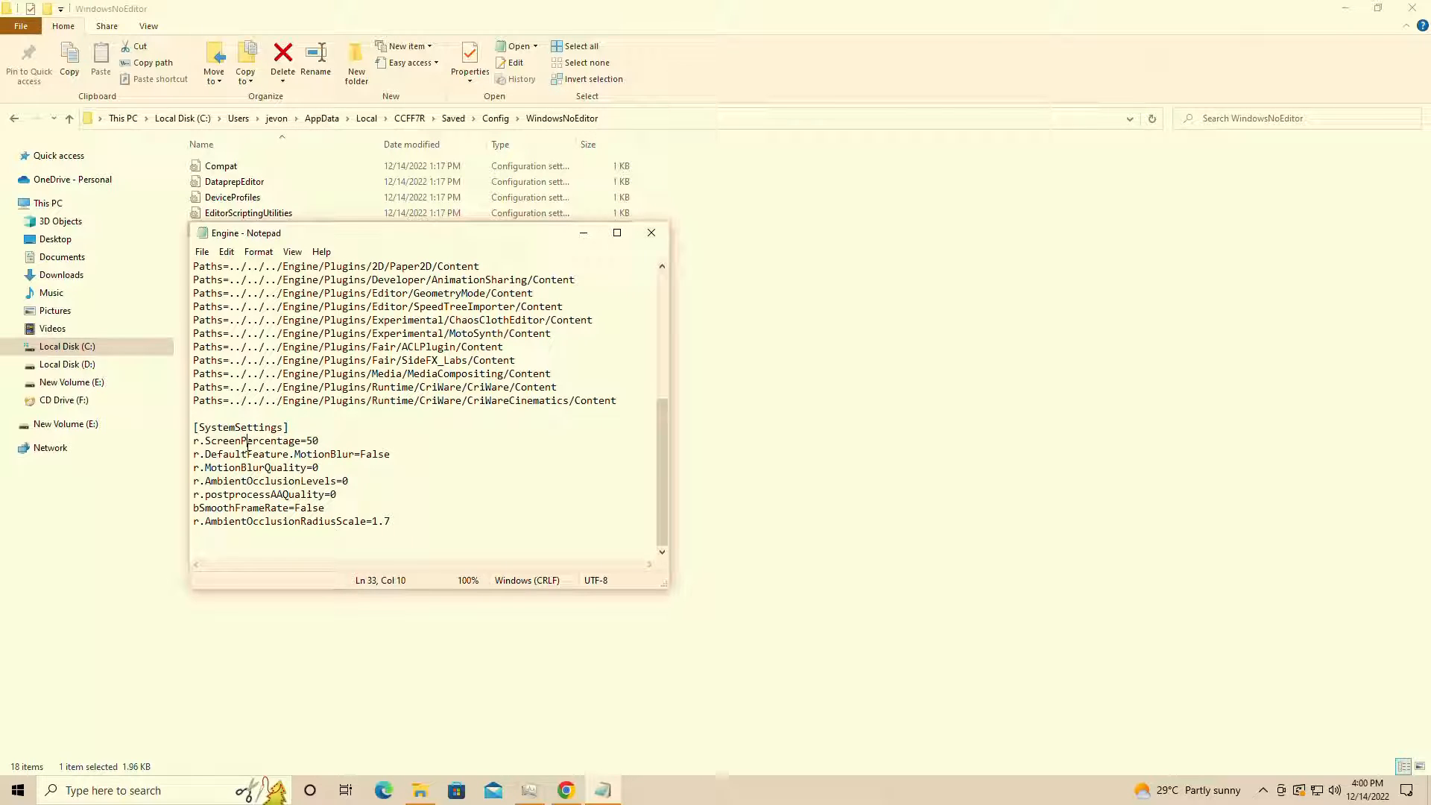
click(320, 440)
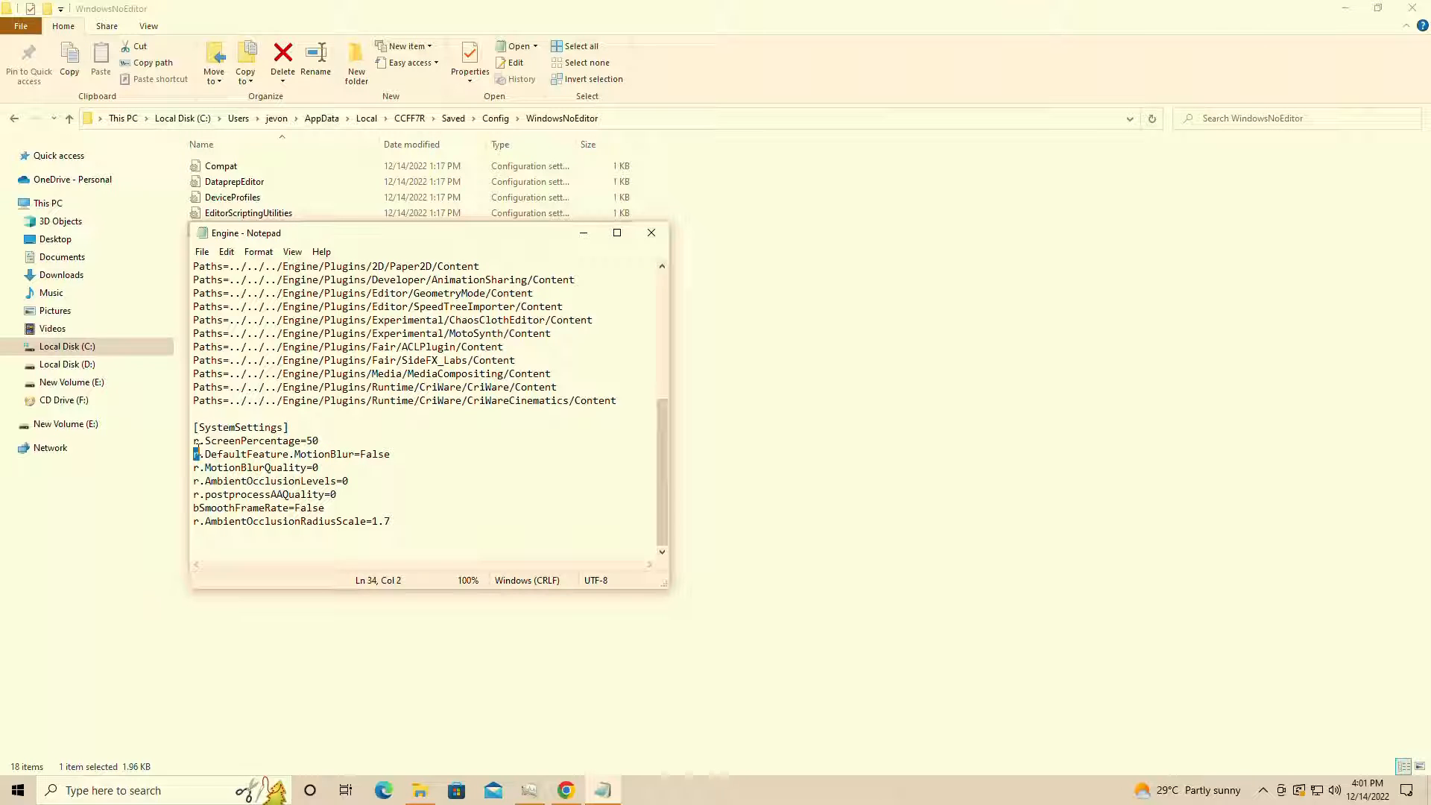
click(318, 440)
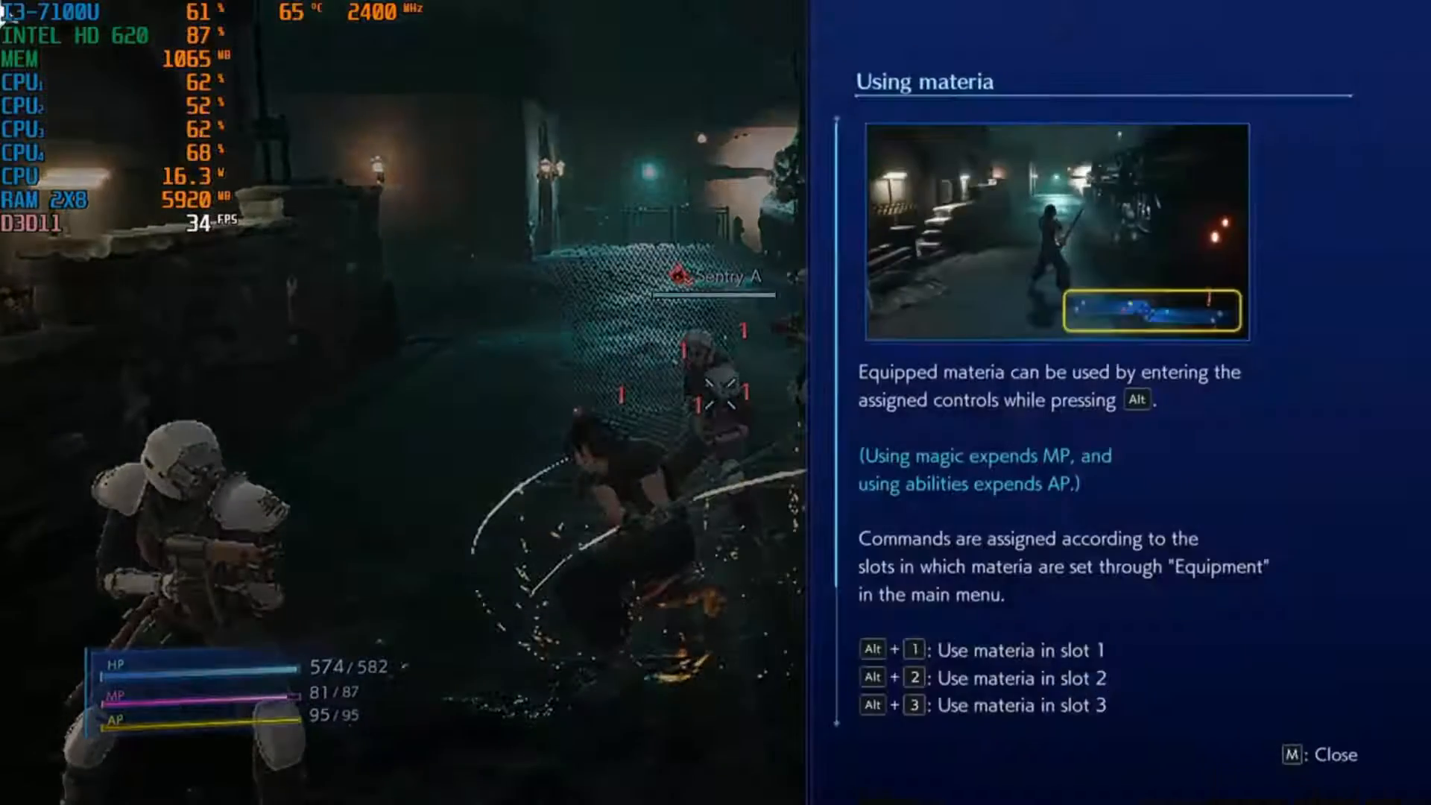
key(m)
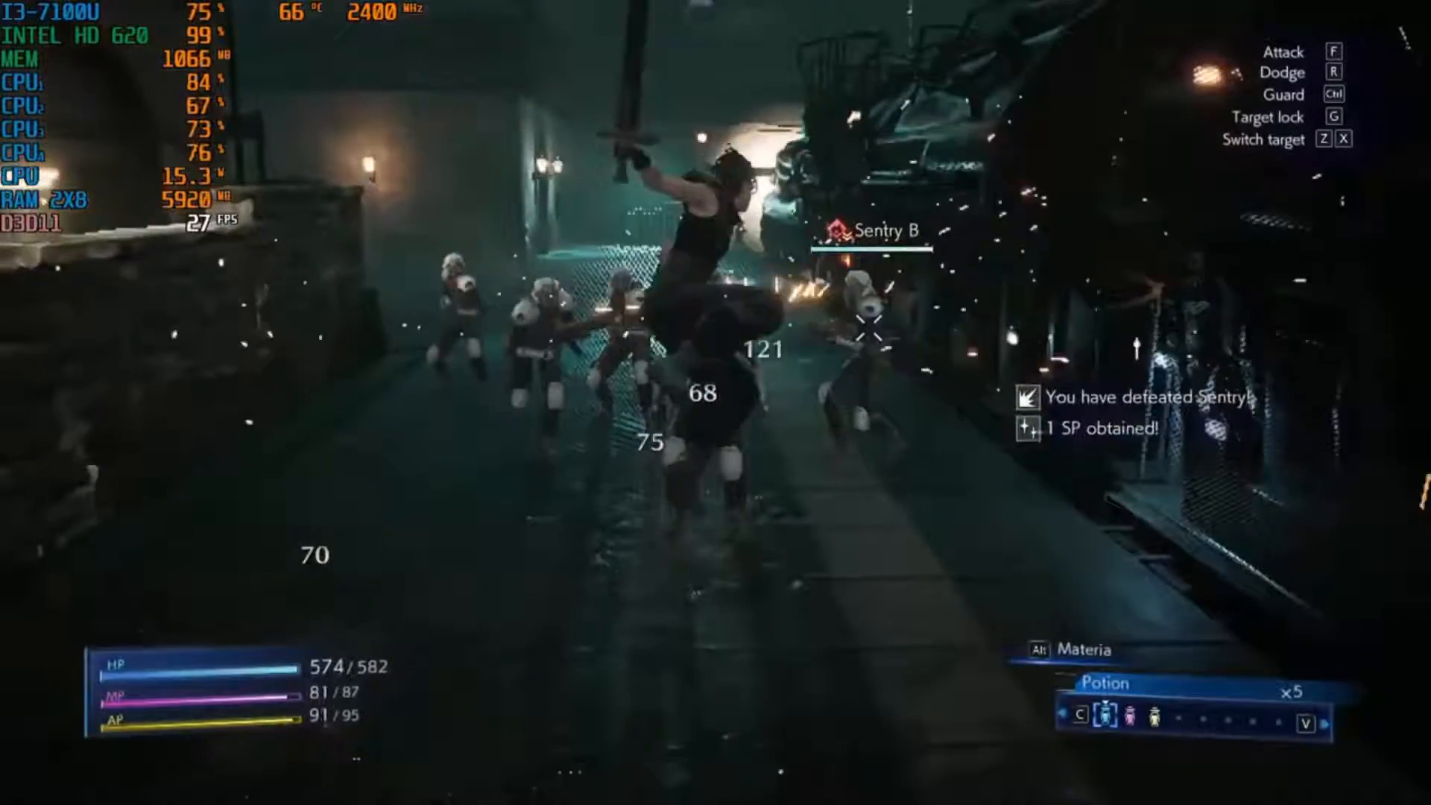